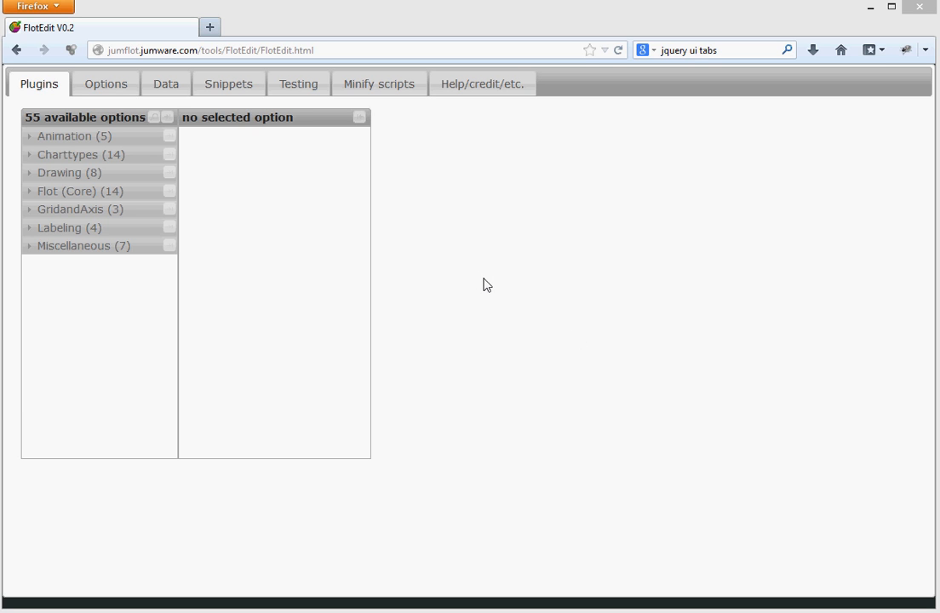
mouse_move(443, 247)
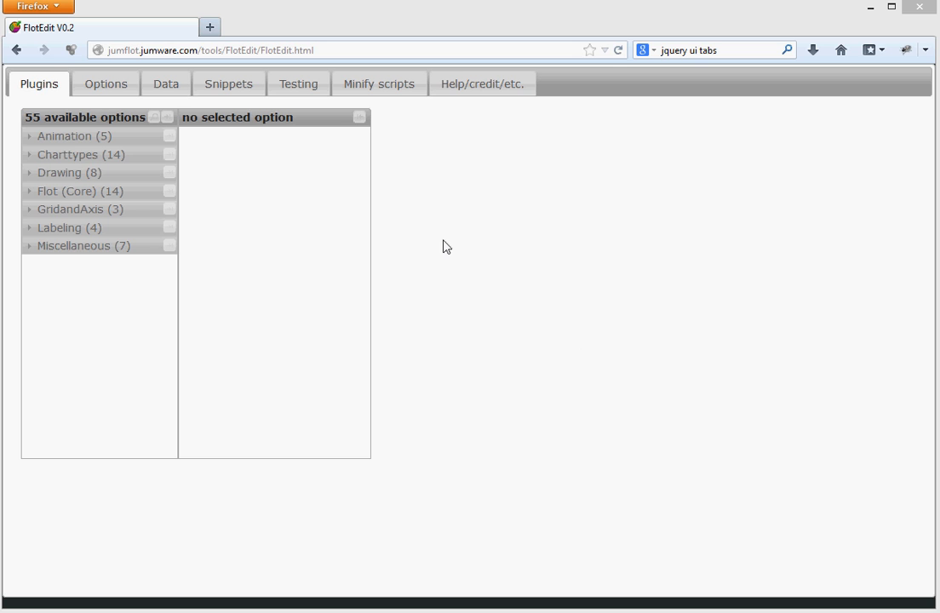
mouse_move(487, 276)
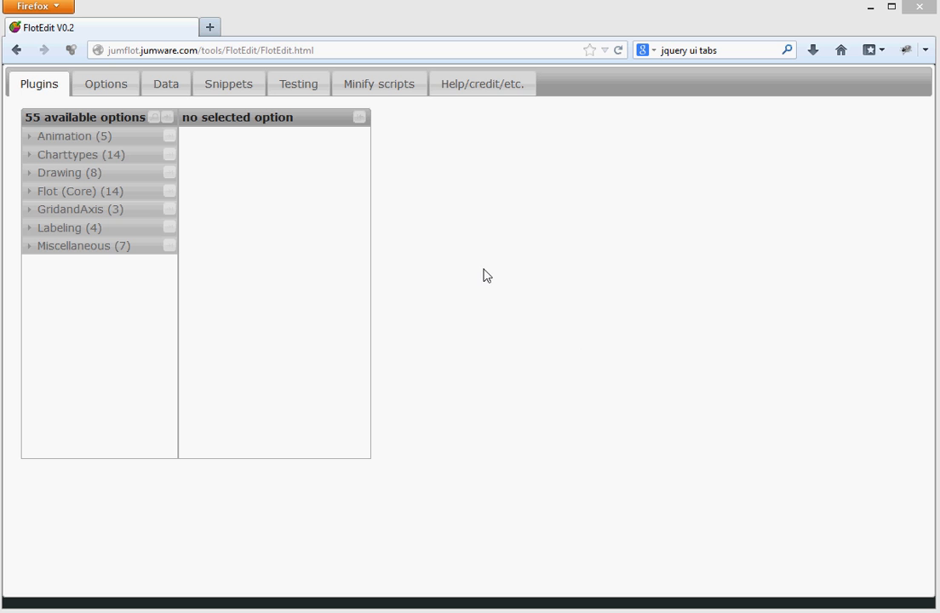
mouse_move(37, 238)
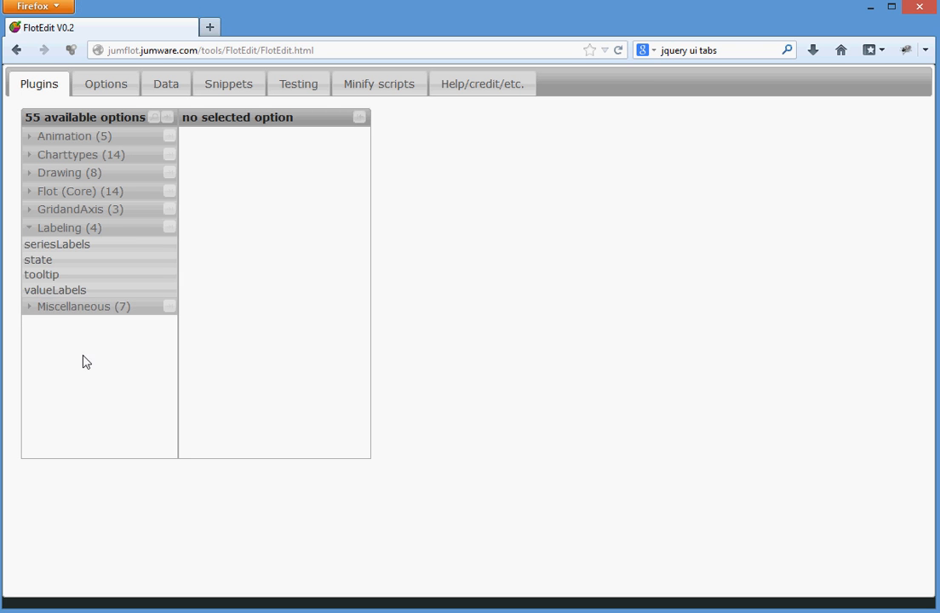
Add the valueLabels labeling plugin to the selected plugins and view its GitHub source script
click(55, 290)
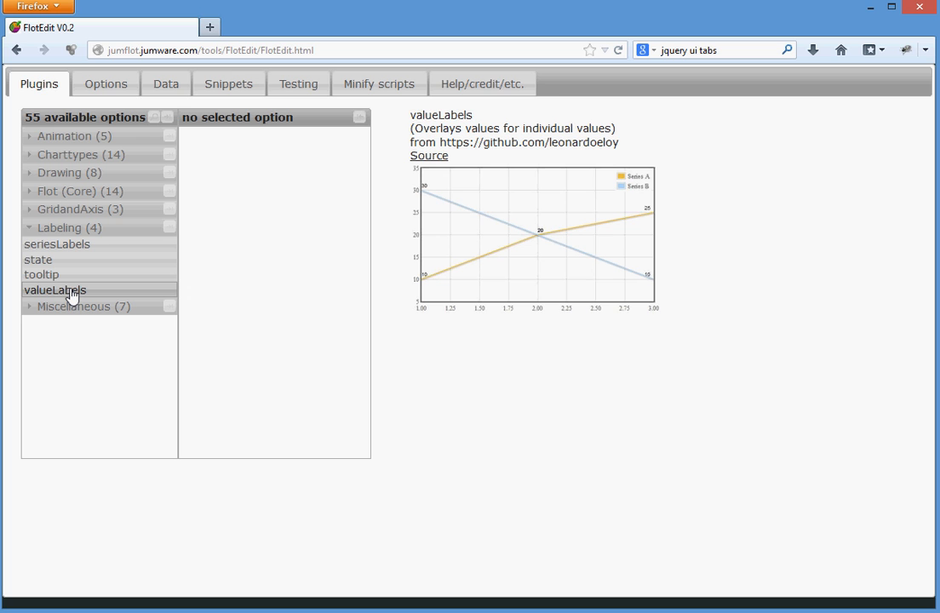
double_click(55, 289)
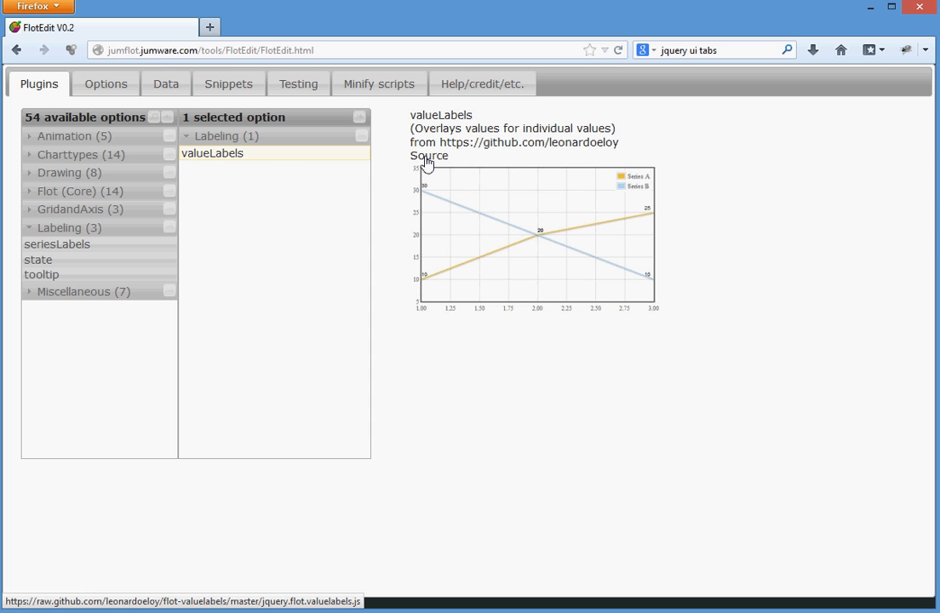
click(429, 157)
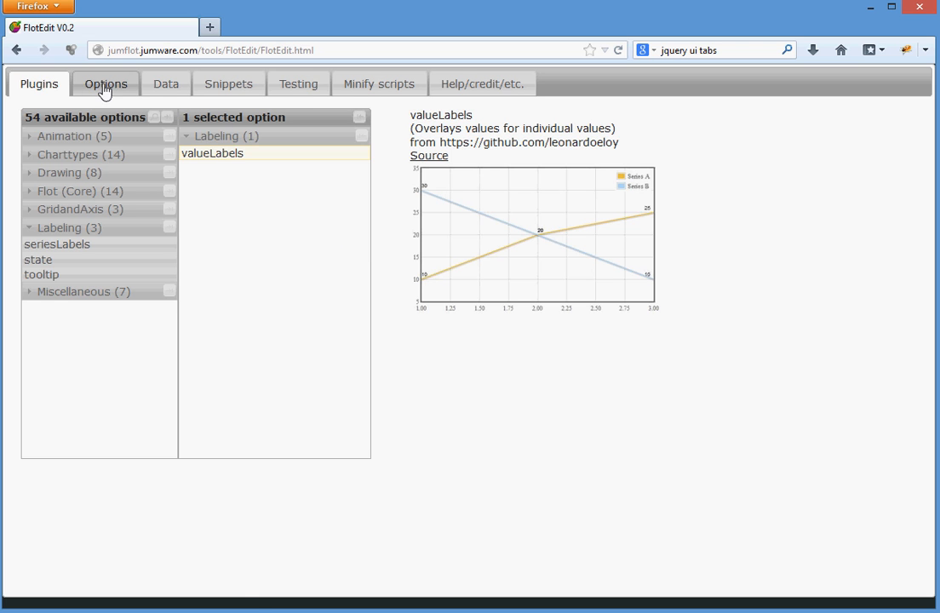
Enable 'show' under series > valueLabels in the chart options
click(105, 84)
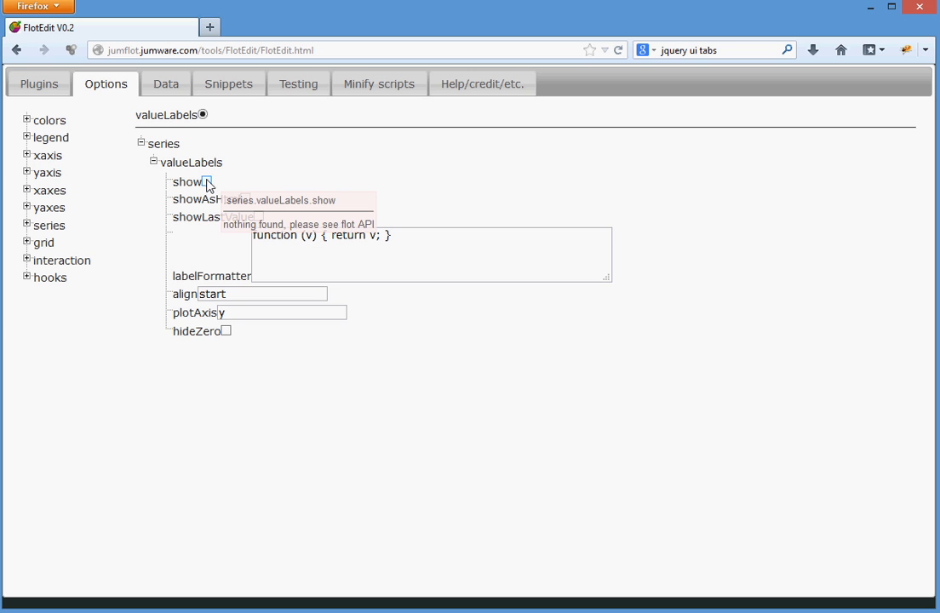
click(207, 181)
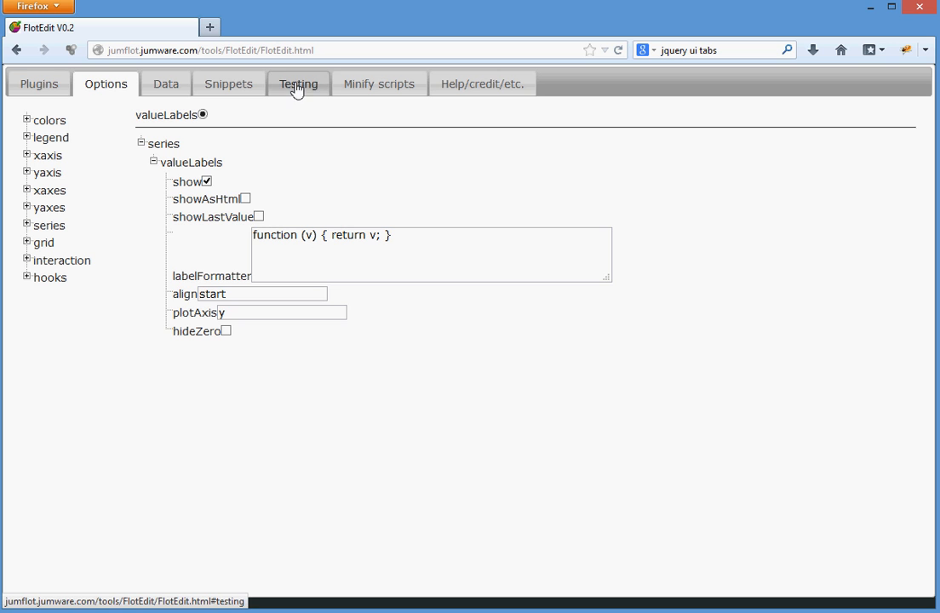
Load the X-value / Y-value dataset with lines and points on, then view the generated test options
click(167, 84)
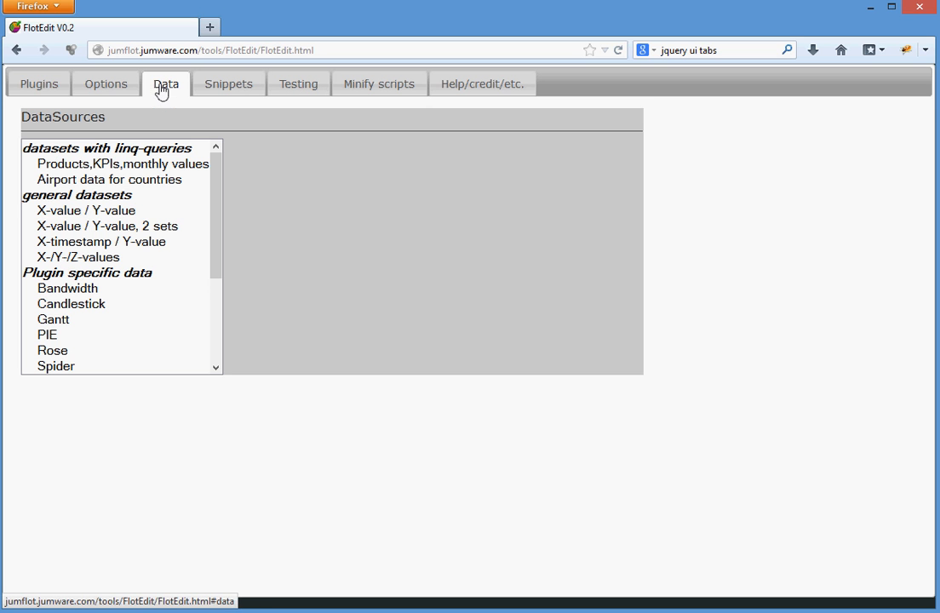
mouse_move(110, 215)
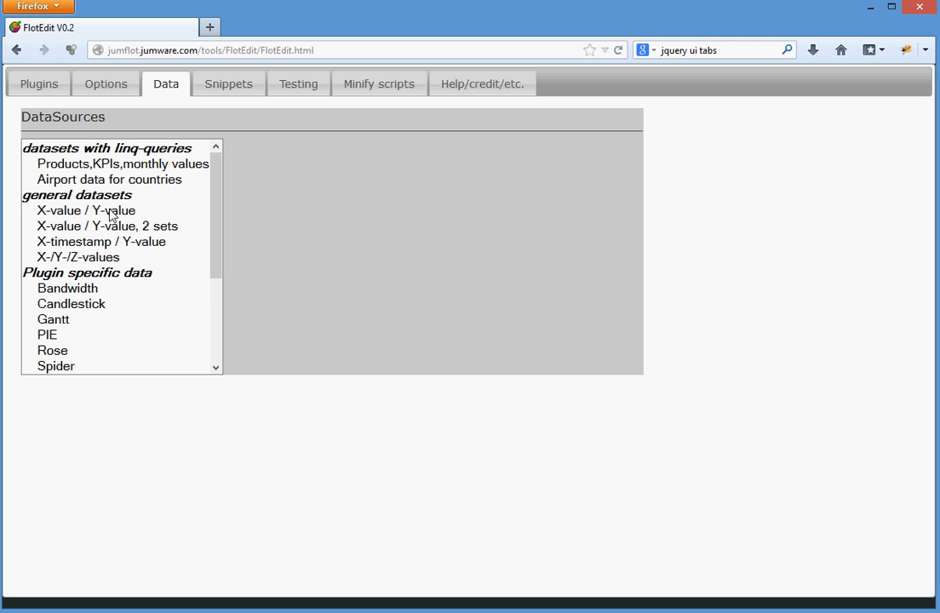
click(85, 211)
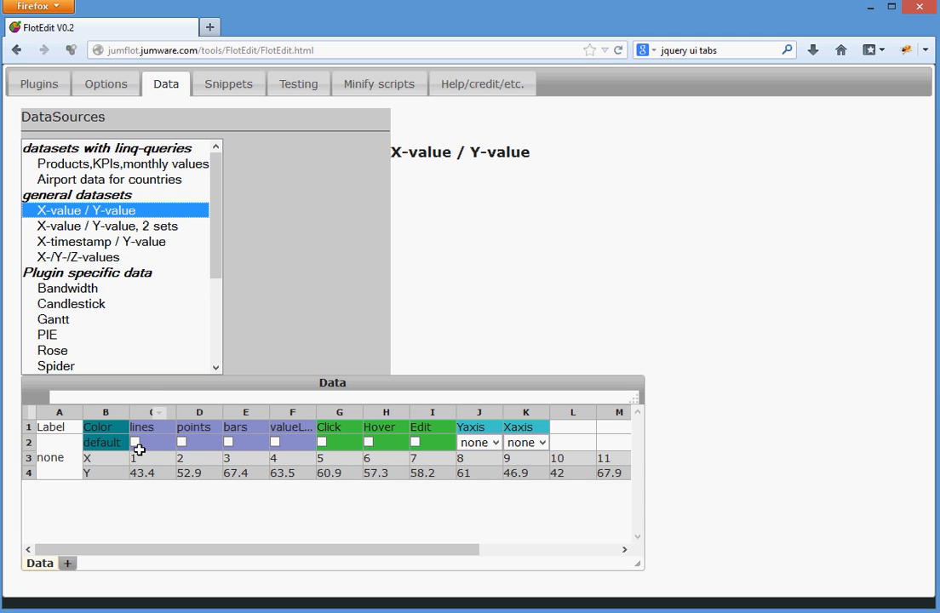
click(184, 443)
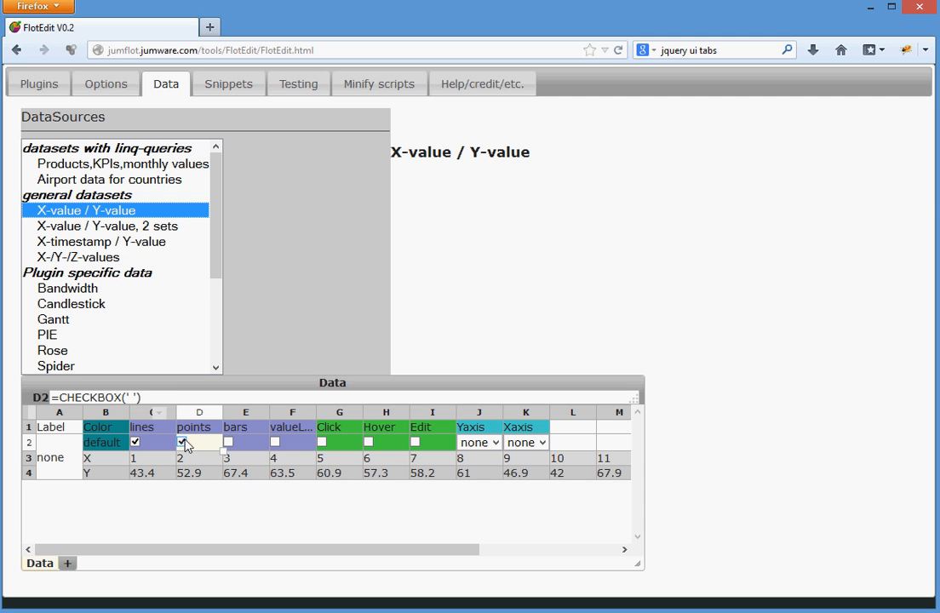
click(180, 443)
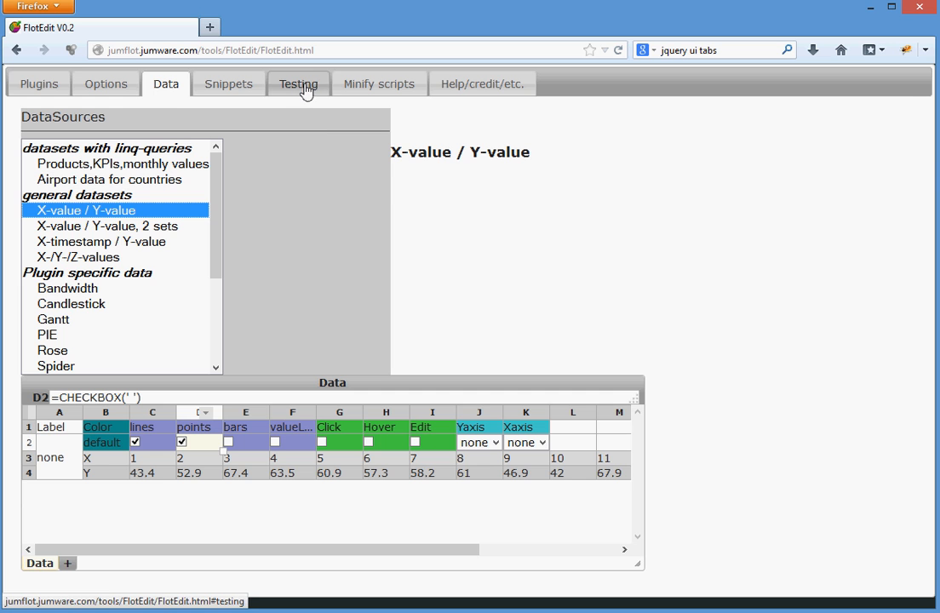
click(298, 83)
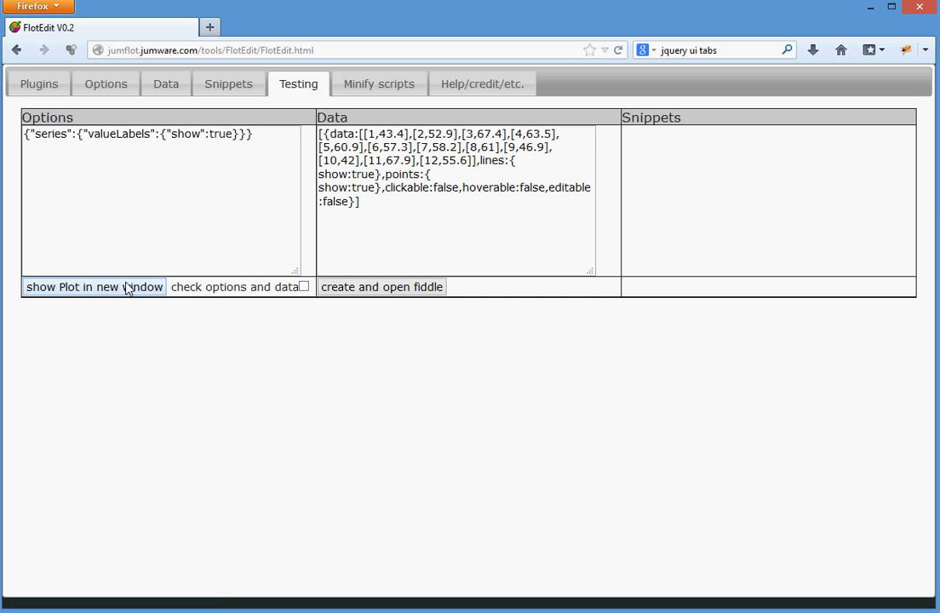
click(94, 286)
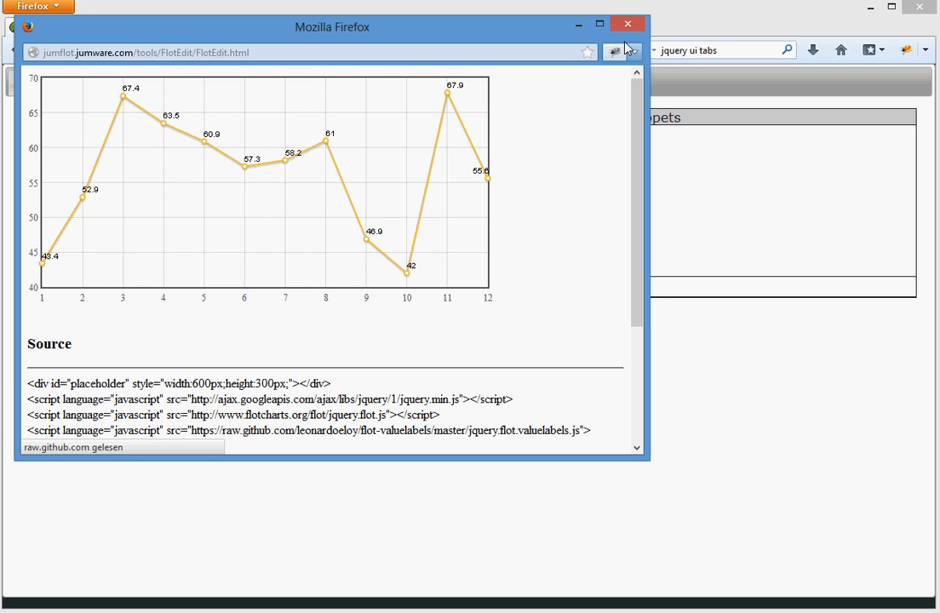
click(599, 24)
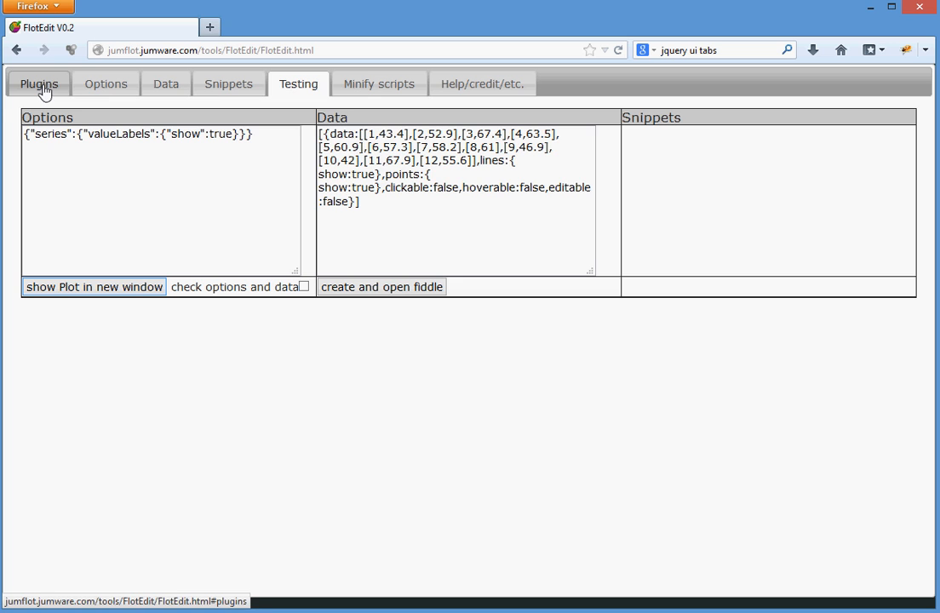
Read the background and JUMlib plugin descriptions and bring up the grid background settings
click(38, 84)
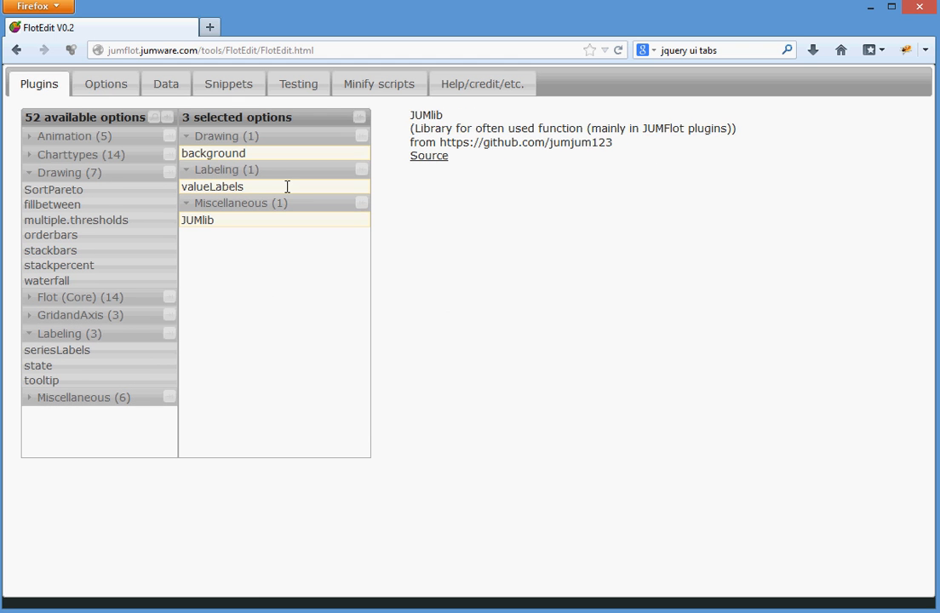
click(213, 153)
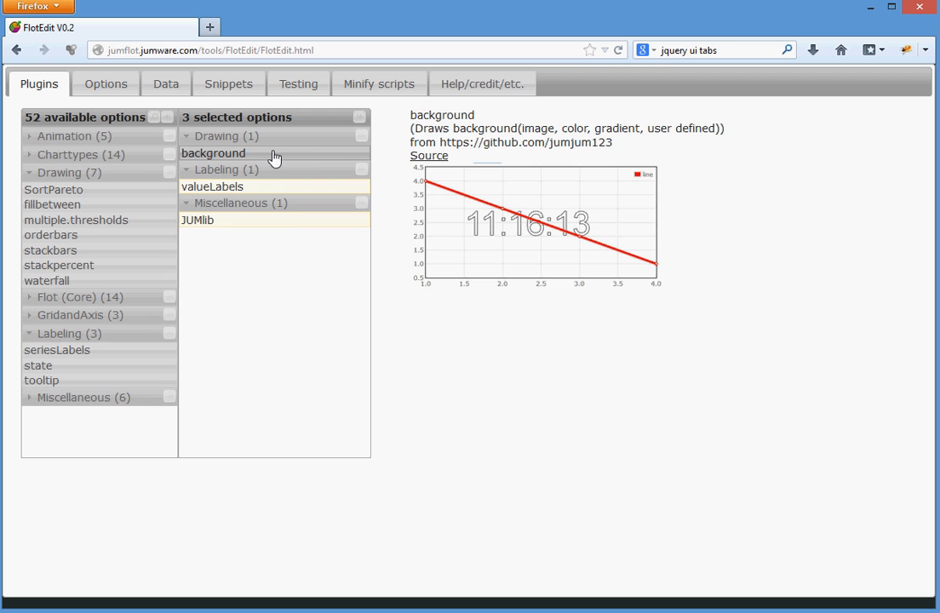
click(198, 220)
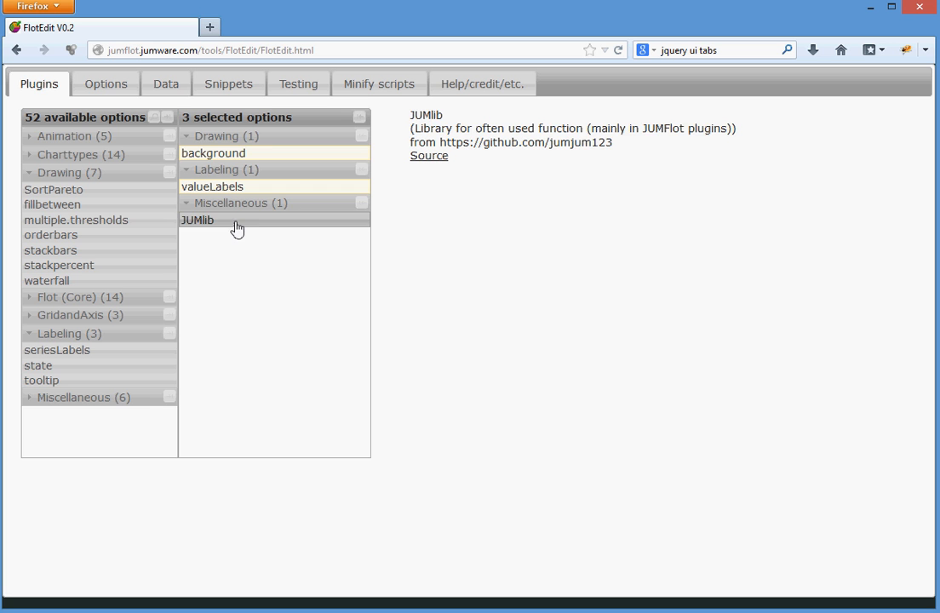
mouse_move(223, 228)
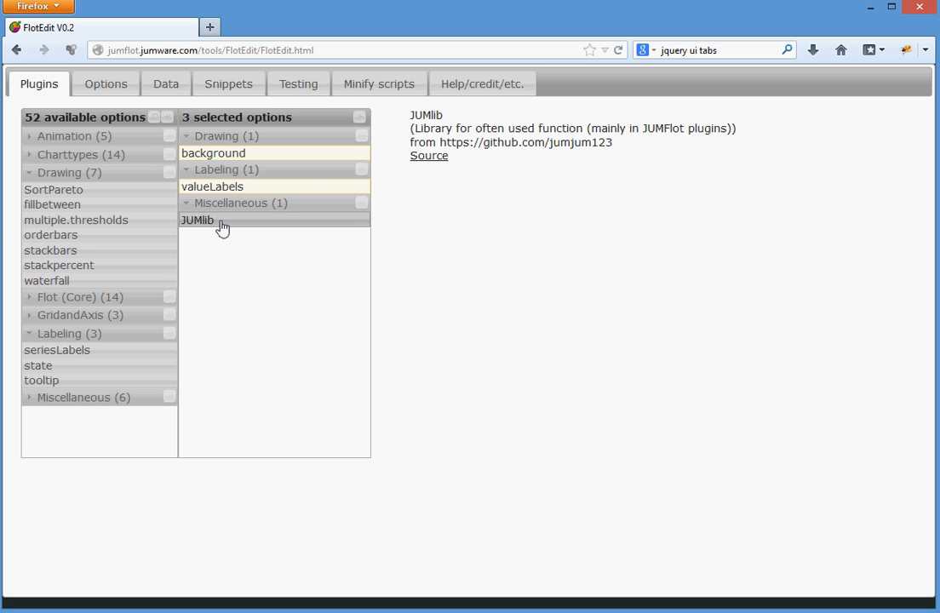
click(213, 153)
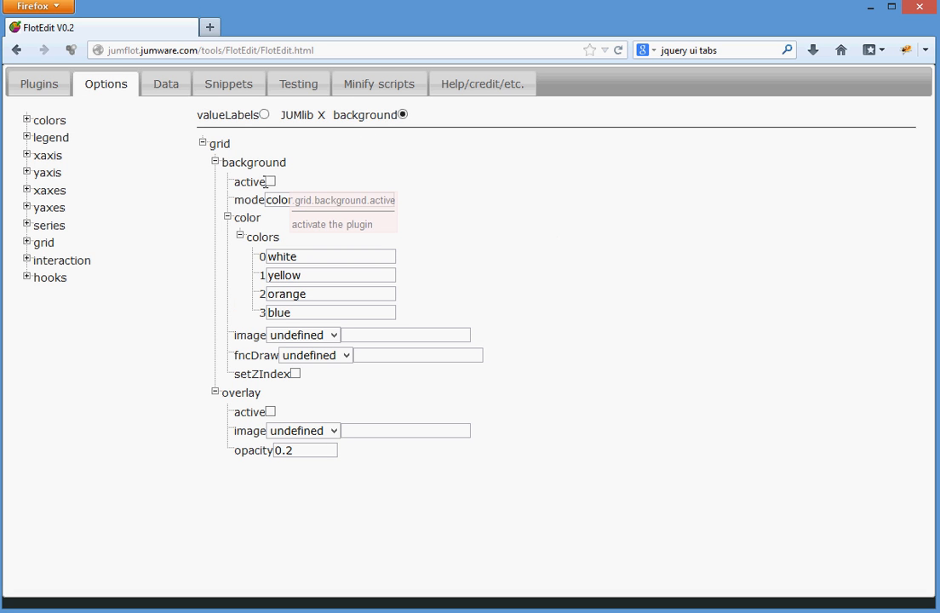
Activate grid > background and preview the gradient-backed labelled chart once in a popup window
click(271, 180)
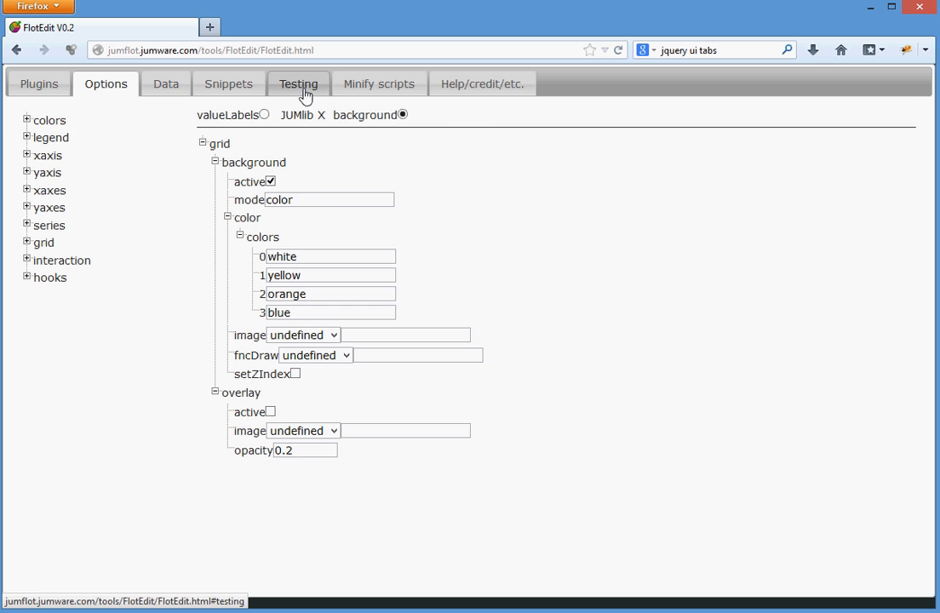
click(299, 83)
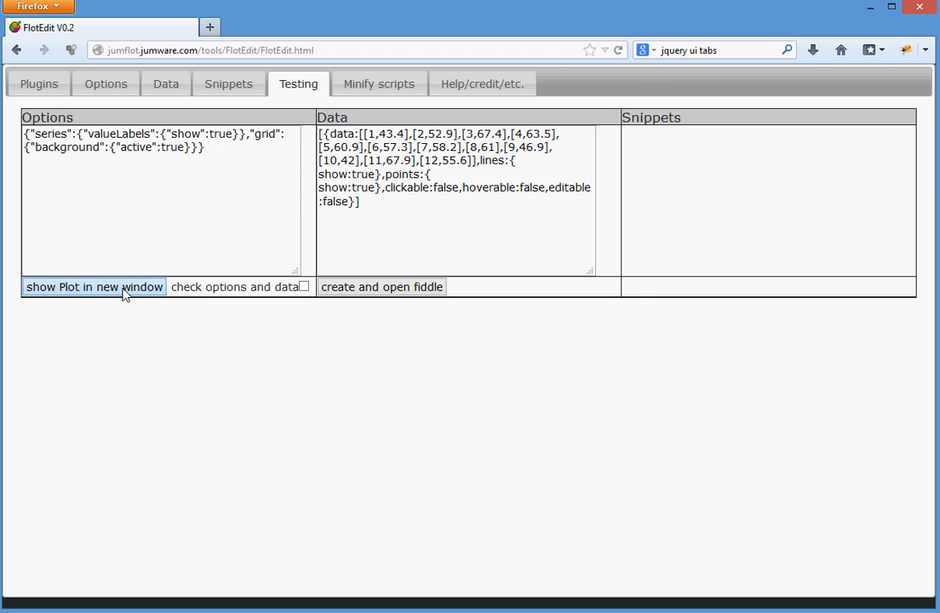
click(94, 287)
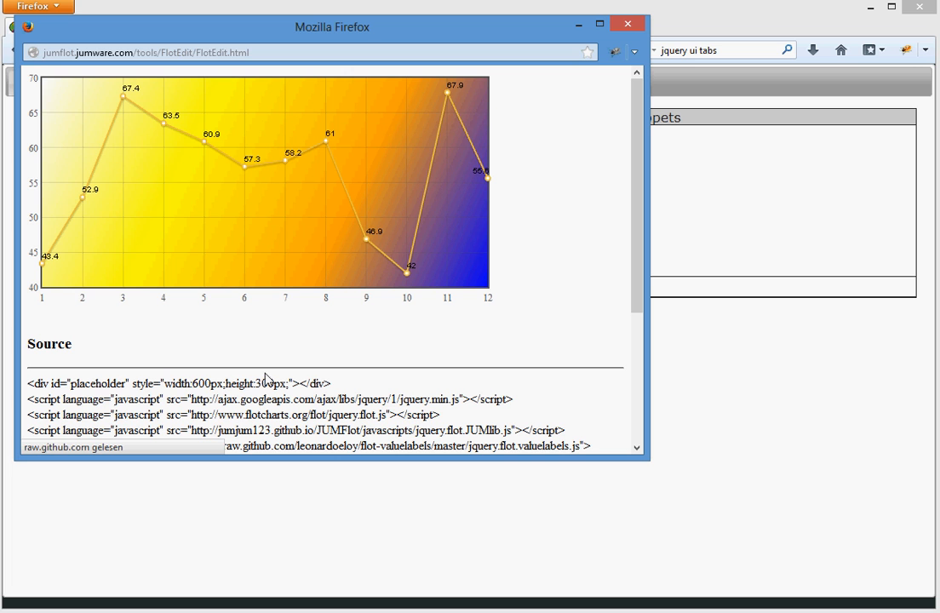
mouse_move(467, 263)
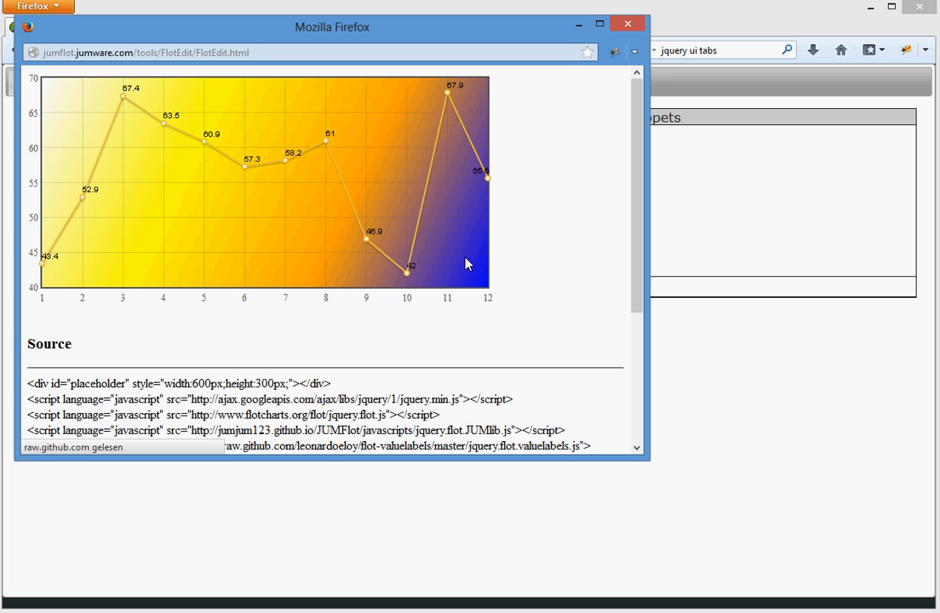
mouse_move(628, 27)
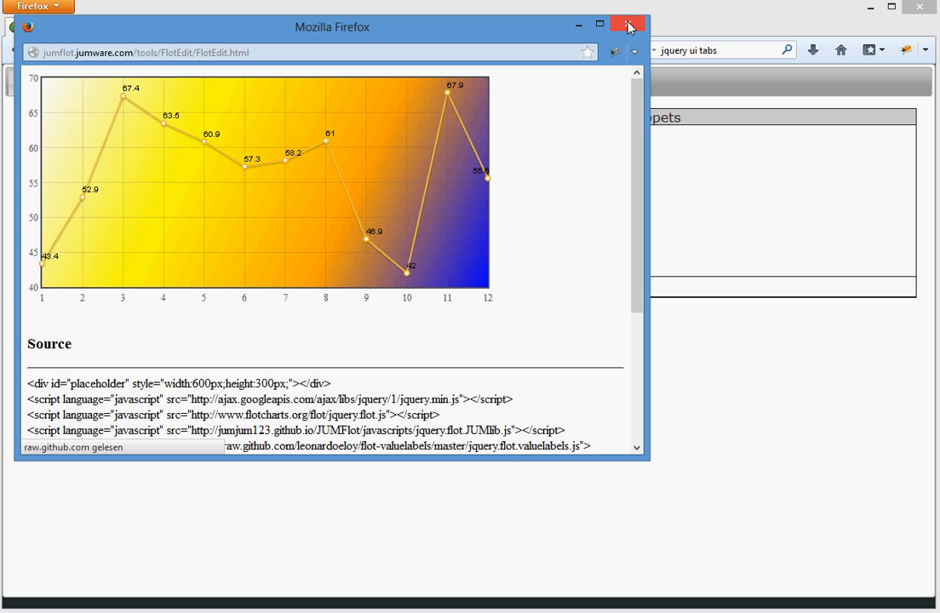
mouse_move(501, 139)
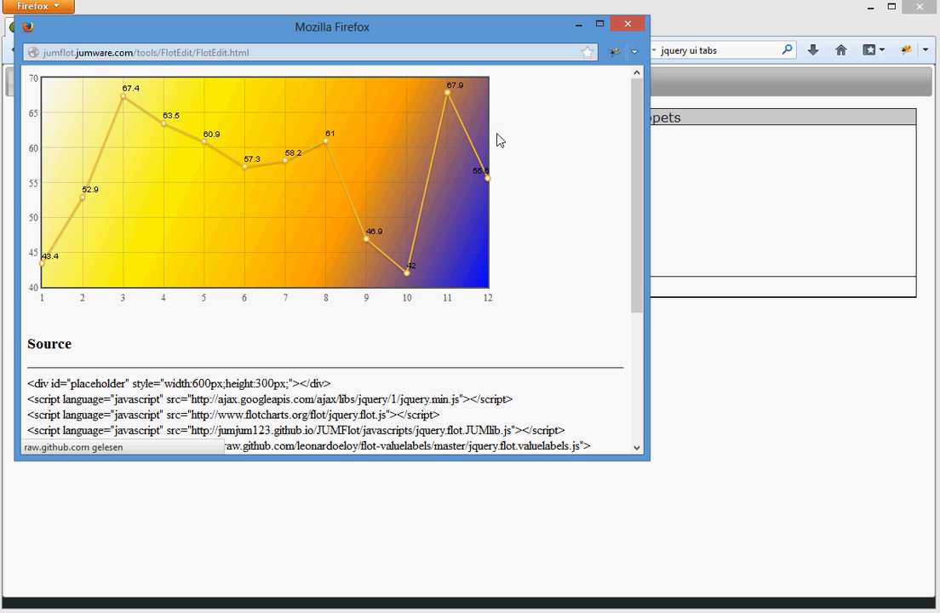
click(600, 24)
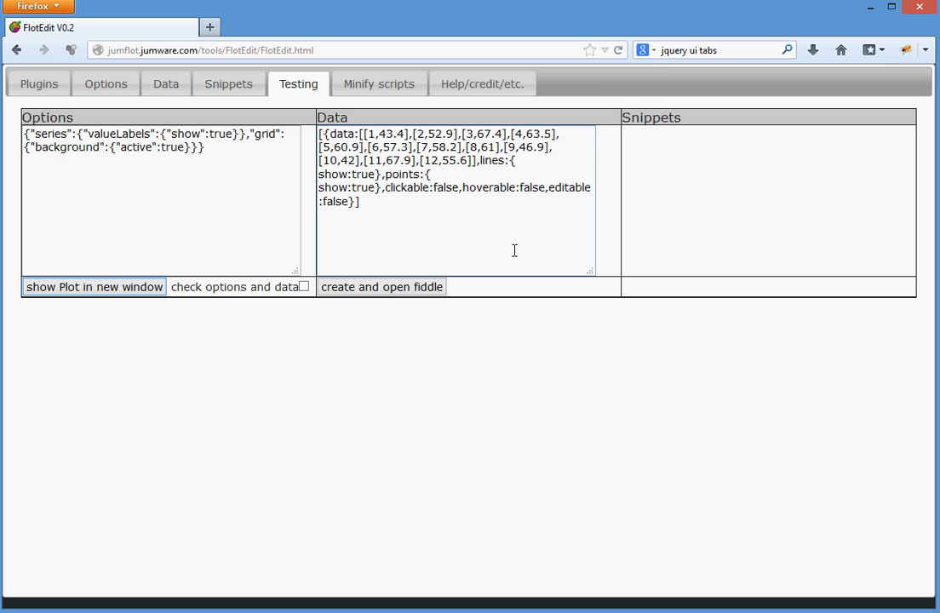
mouse_move(106, 84)
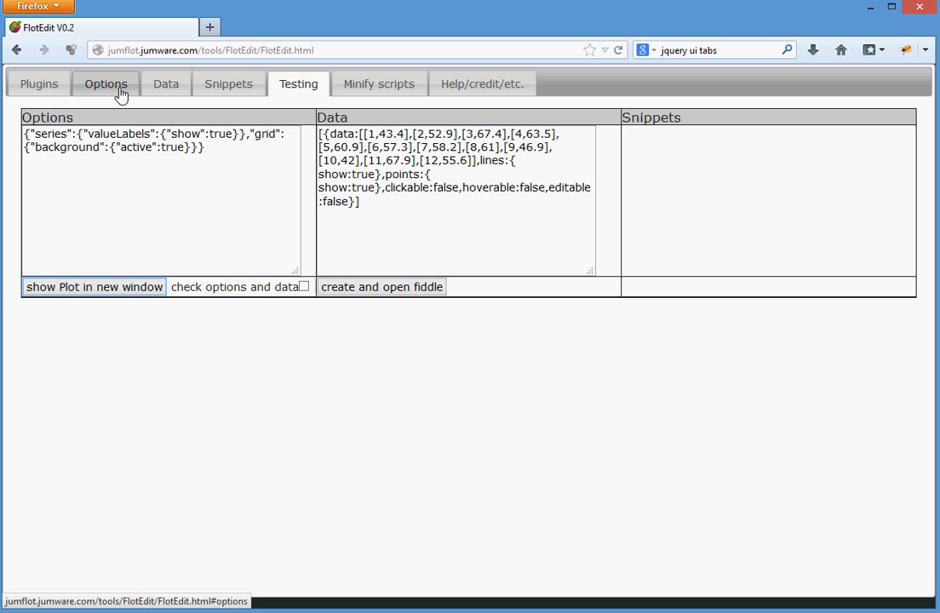
Change gradient colour 3 from 'blue' to 'green' and show the yellow-to-green chart in a popup
click(106, 84)
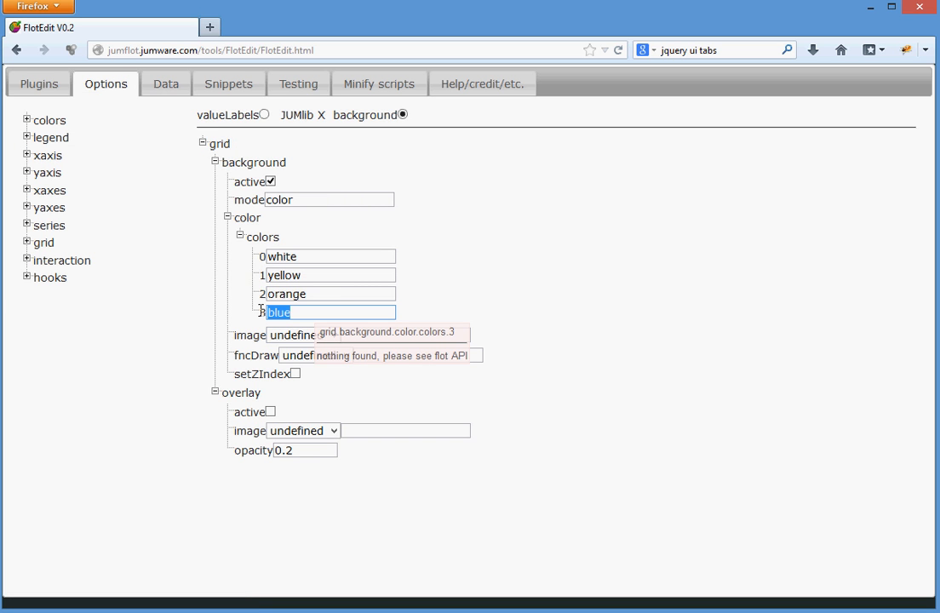
text(gr)
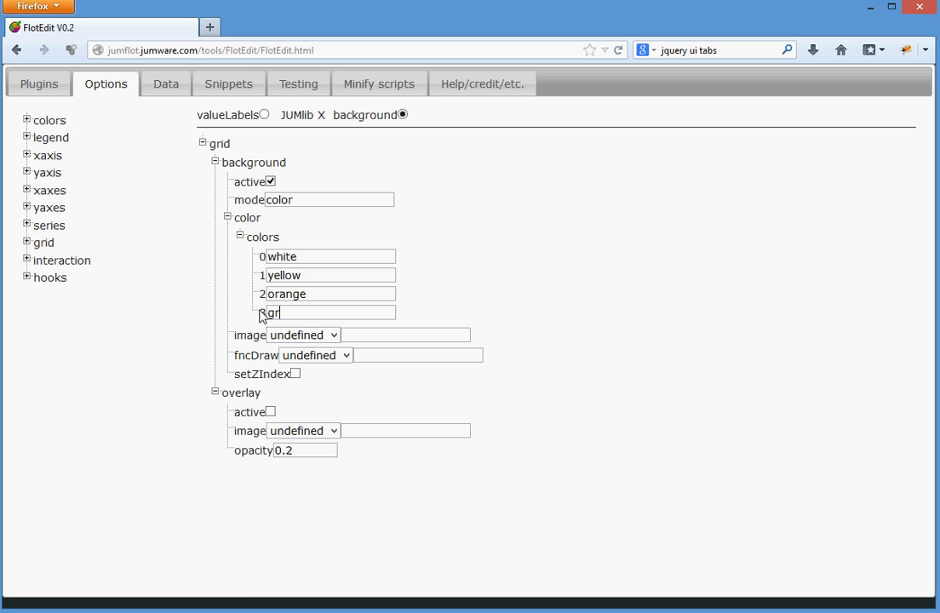
text(green)
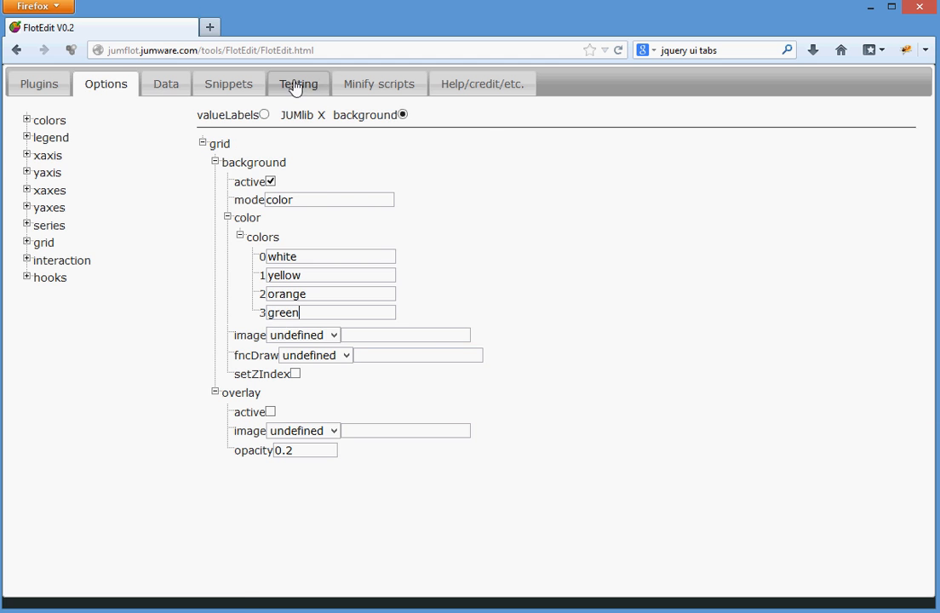
click(299, 84)
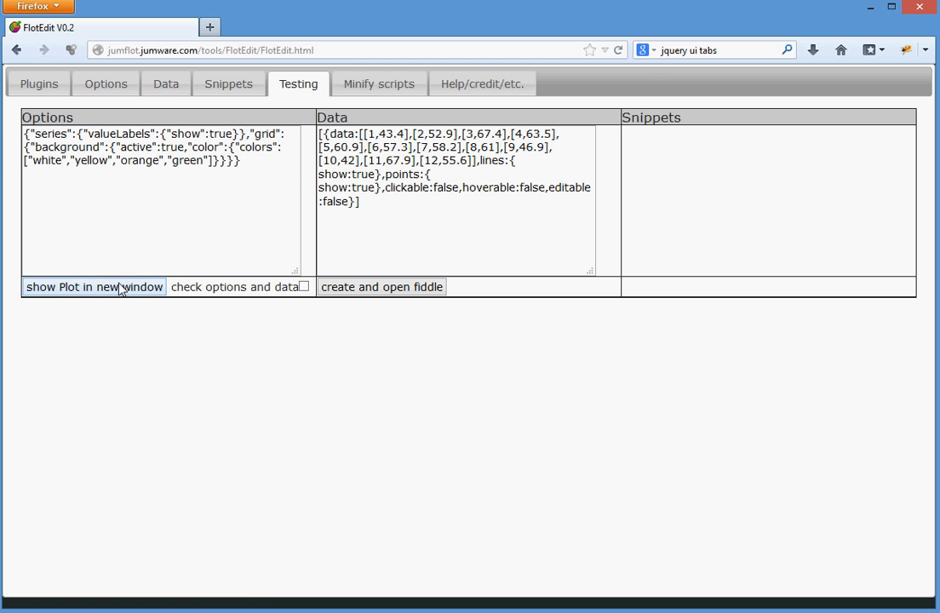
click(94, 286)
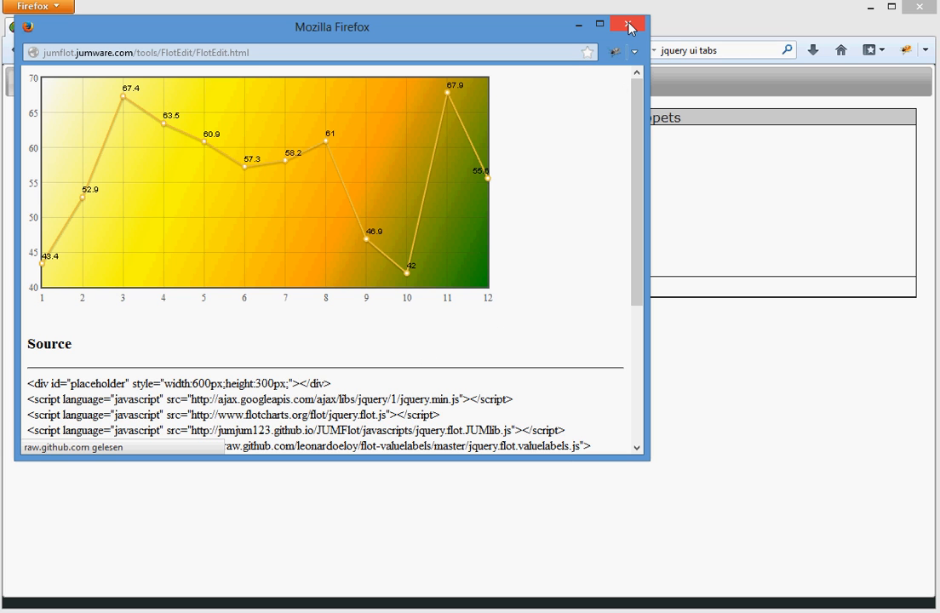
mouse_move(628, 28)
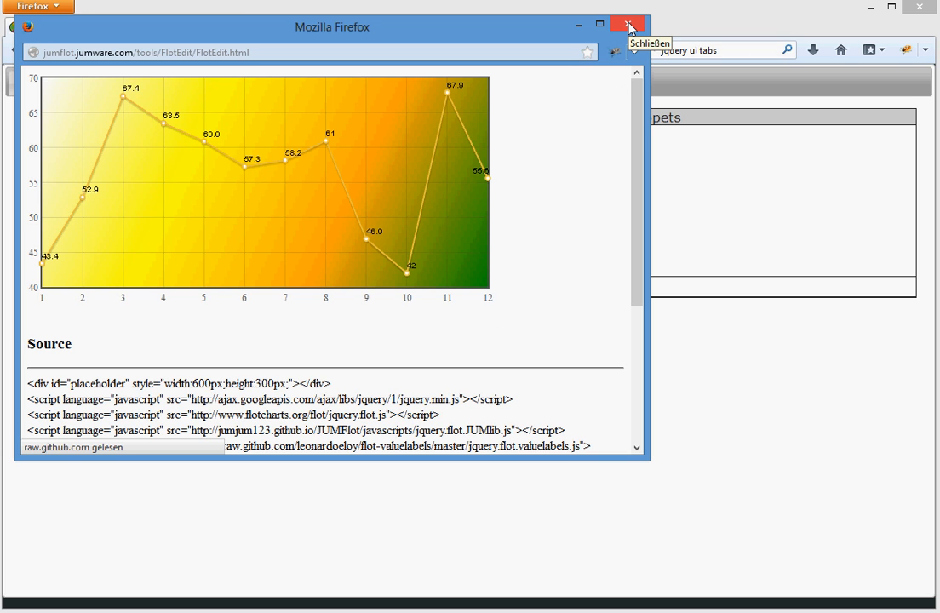